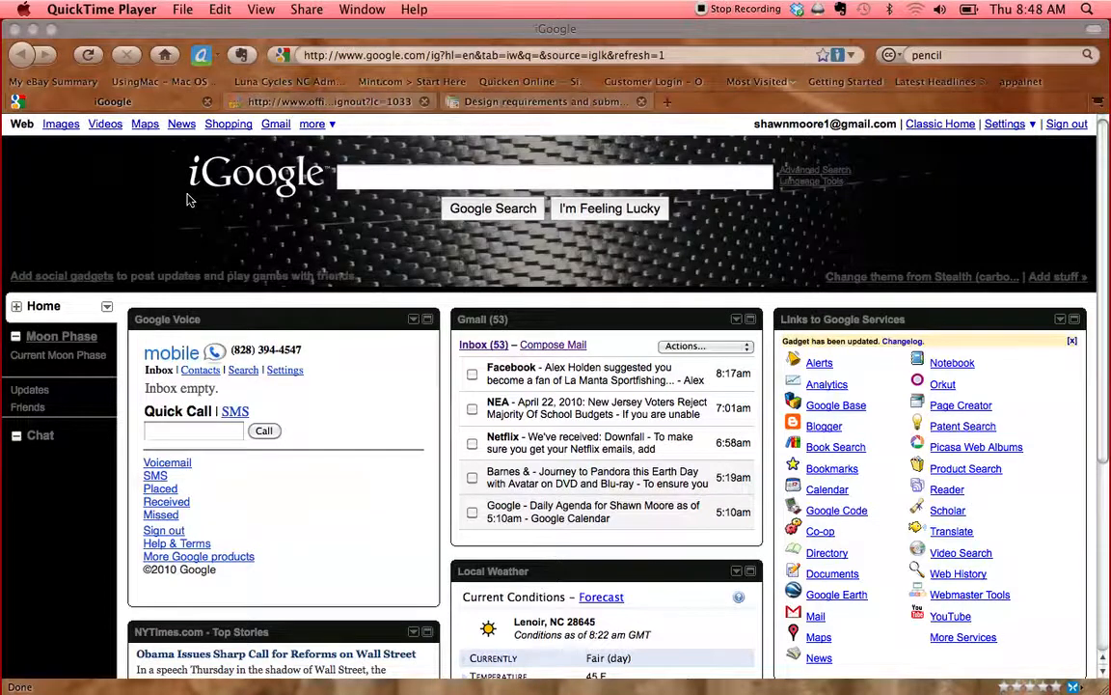
{"action": "mouse_move", "coordinate": [224, 173]}
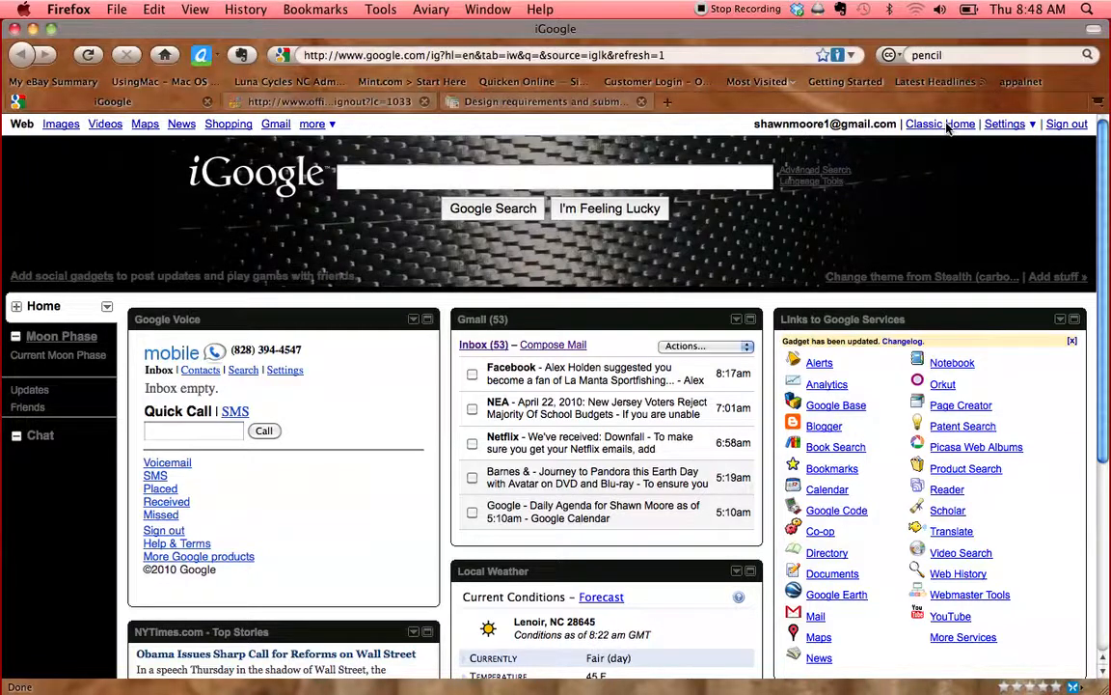
Switch from the iGoogle personalised page to the classic Google home page.
{"action": "left_click", "coordinate": [940, 123]}
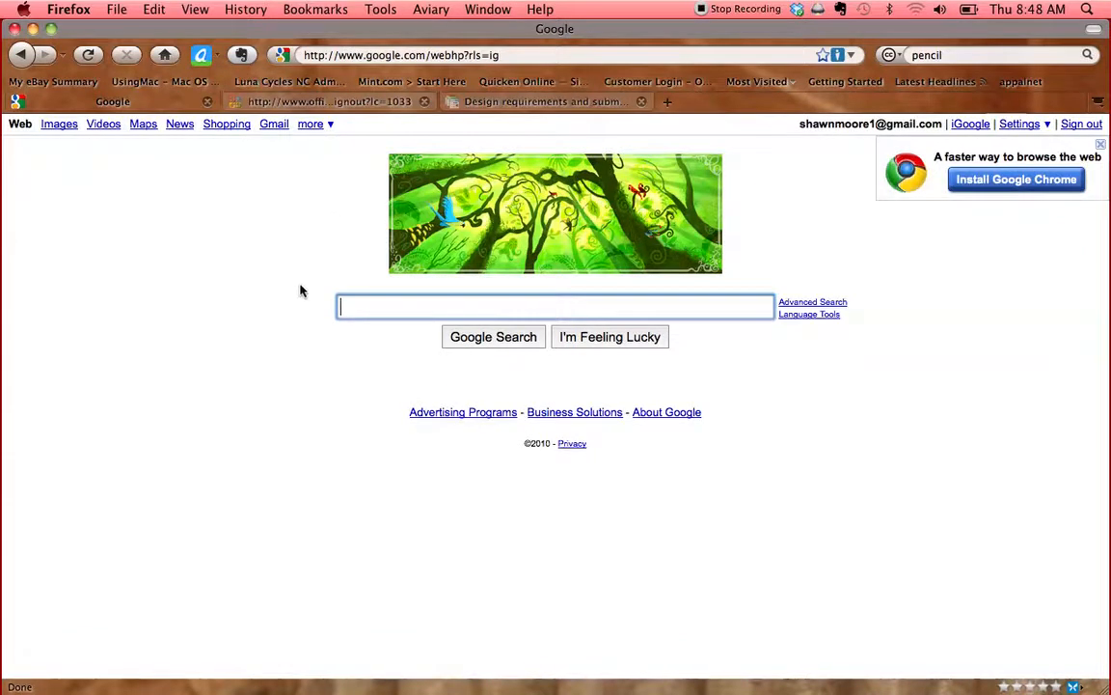
{"action": "mouse_move", "coordinate": [298, 254]}
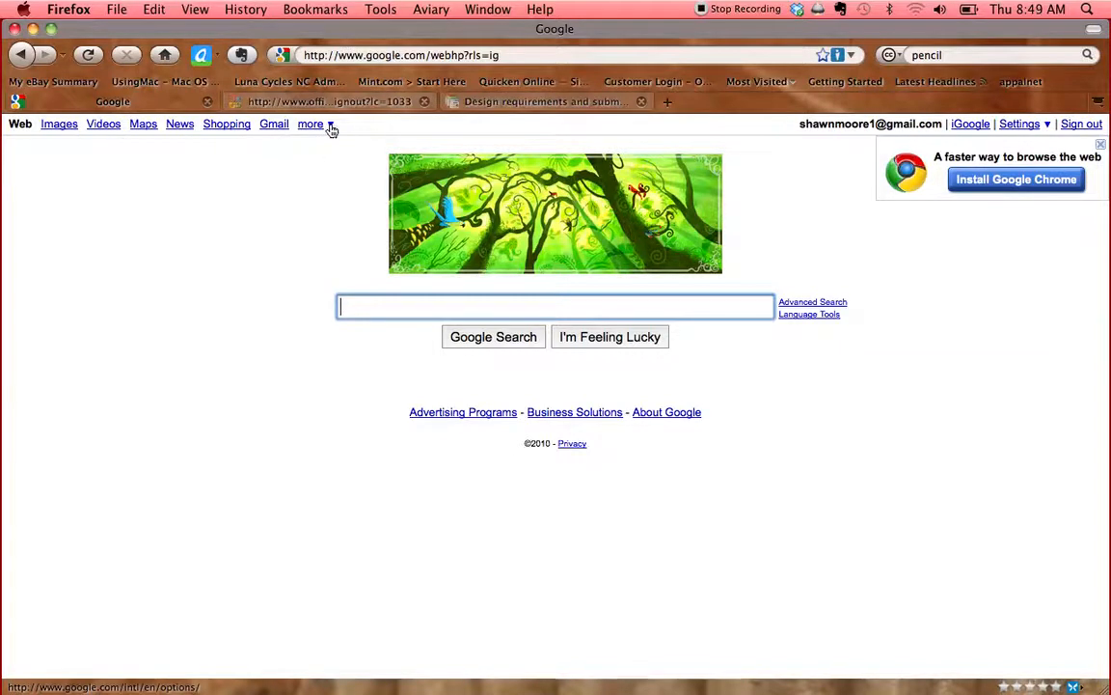
Reach the More Google Products directory via 'more' and 'even more »'.
{"action": "left_click", "coordinate": [311, 123]}
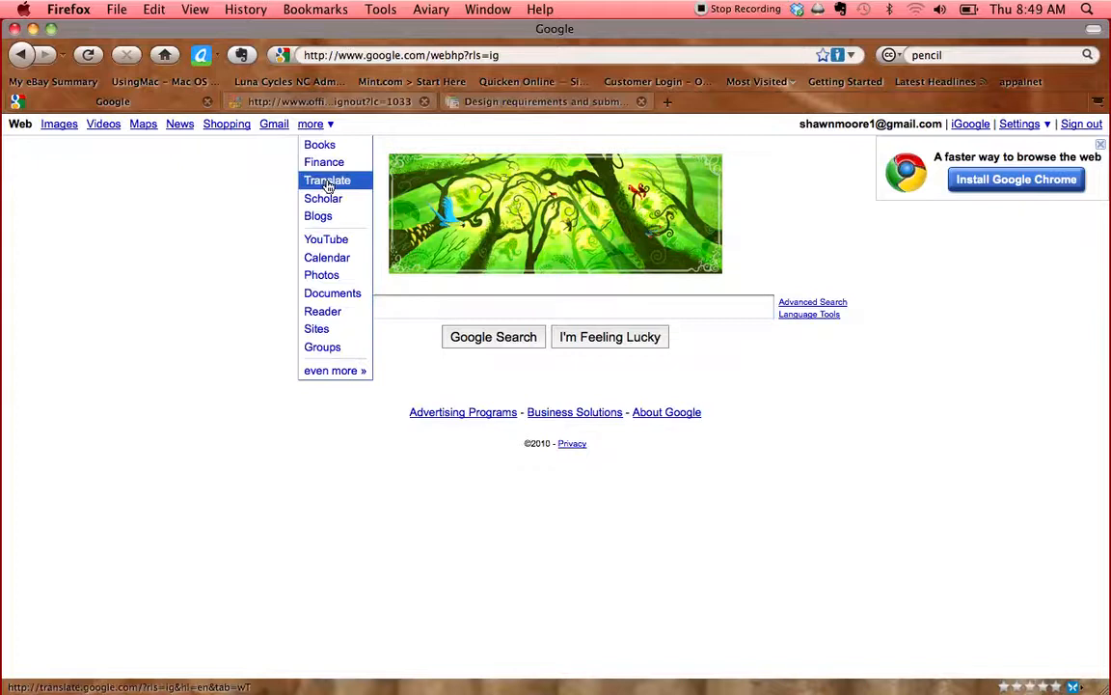
{"action": "mouse_move", "coordinate": [336, 371]}
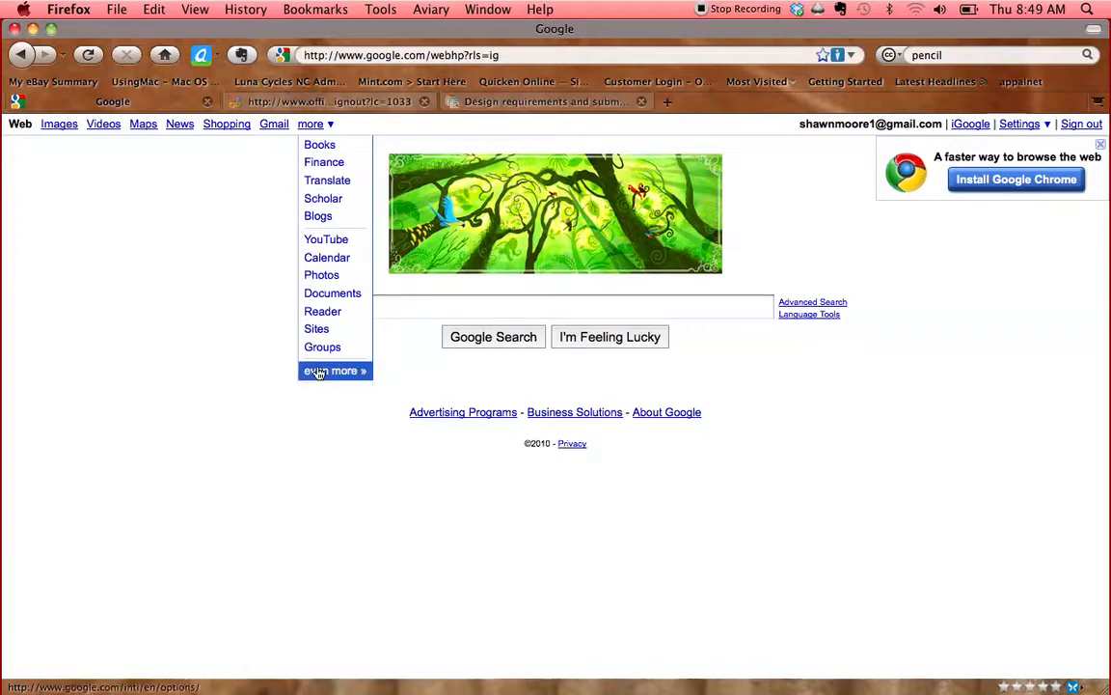
{"action": "left_click", "coordinate": [332, 370]}
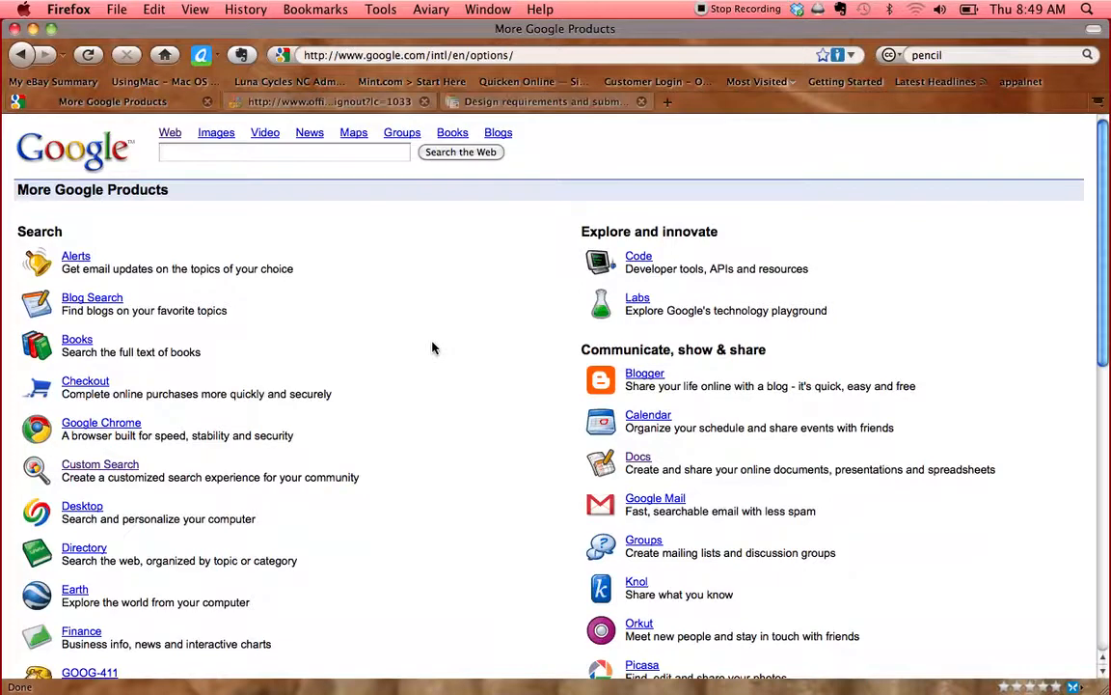
{"action": "scroll", "scroll_direction": "down", "scroll_amount": 3}
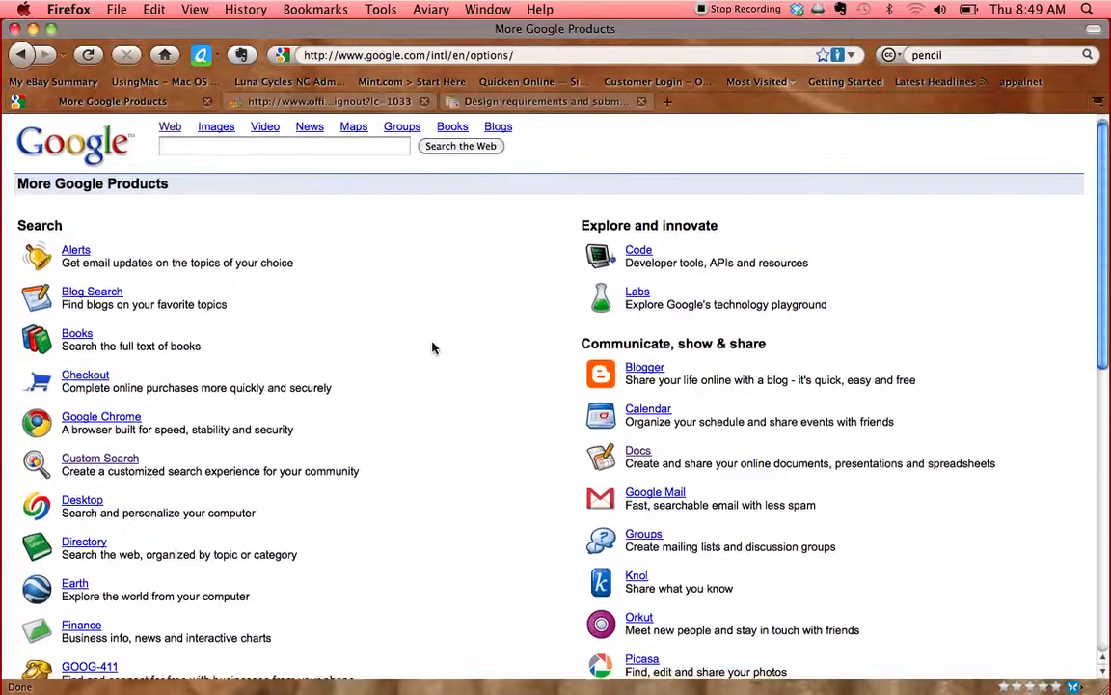
{"action": "scroll", "scroll_direction": "down", "scroll_amount": 3}
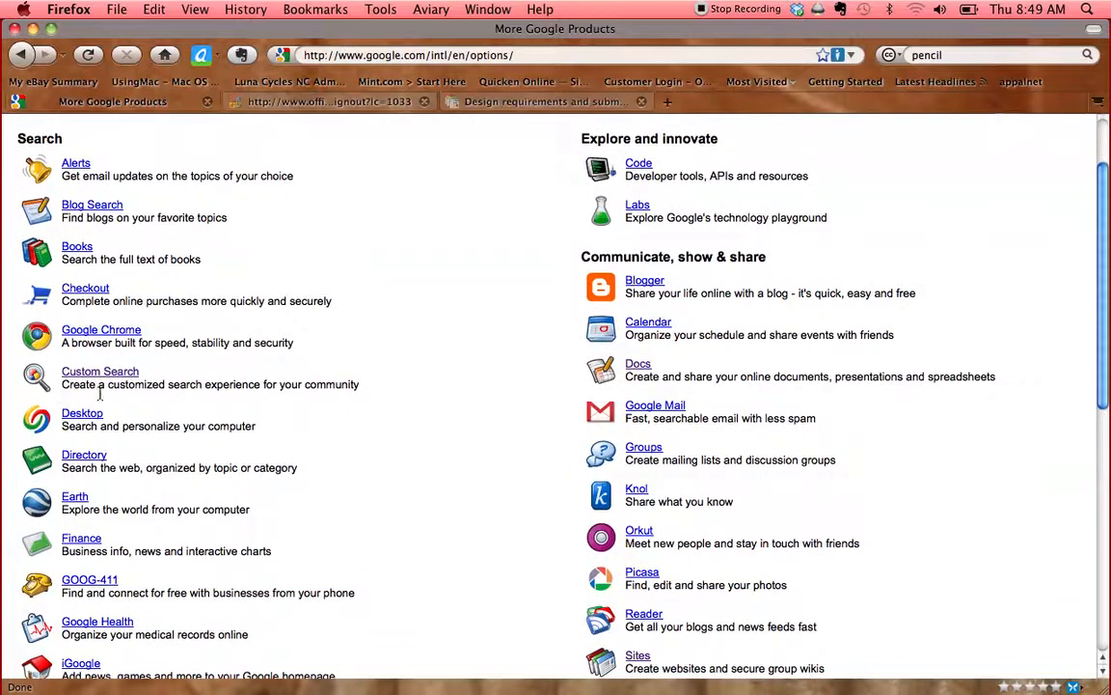
Go to the Custom Search product page from the Search category.
{"action": "left_click", "coordinate": [100, 371]}
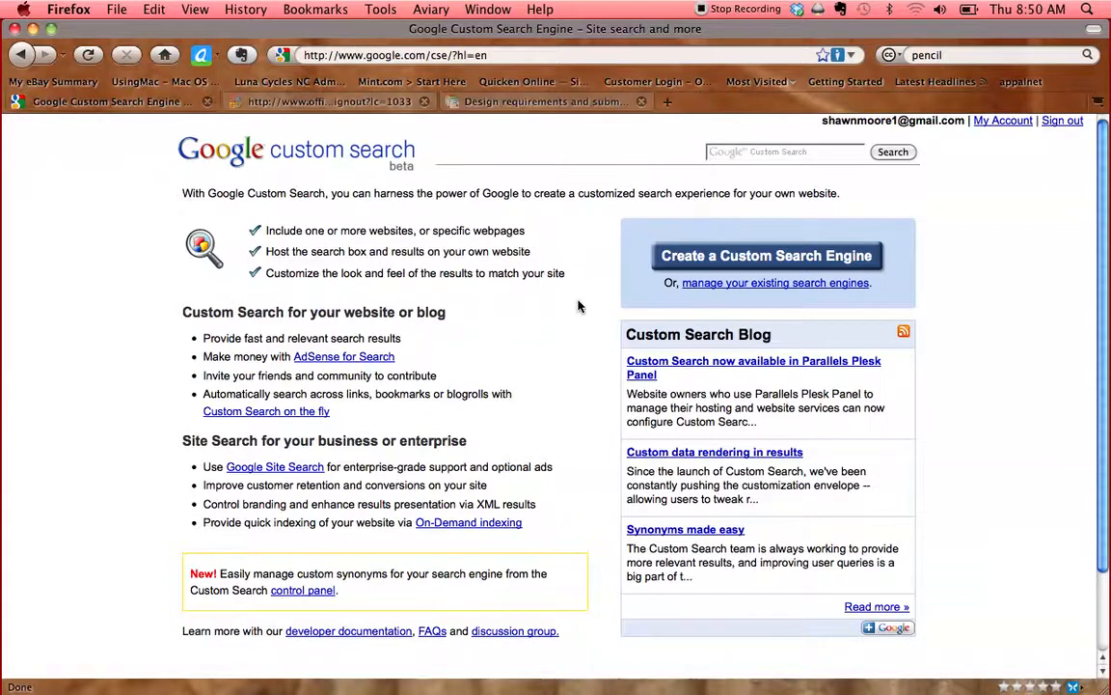
{"action": "mouse_move", "coordinate": [575, 257]}
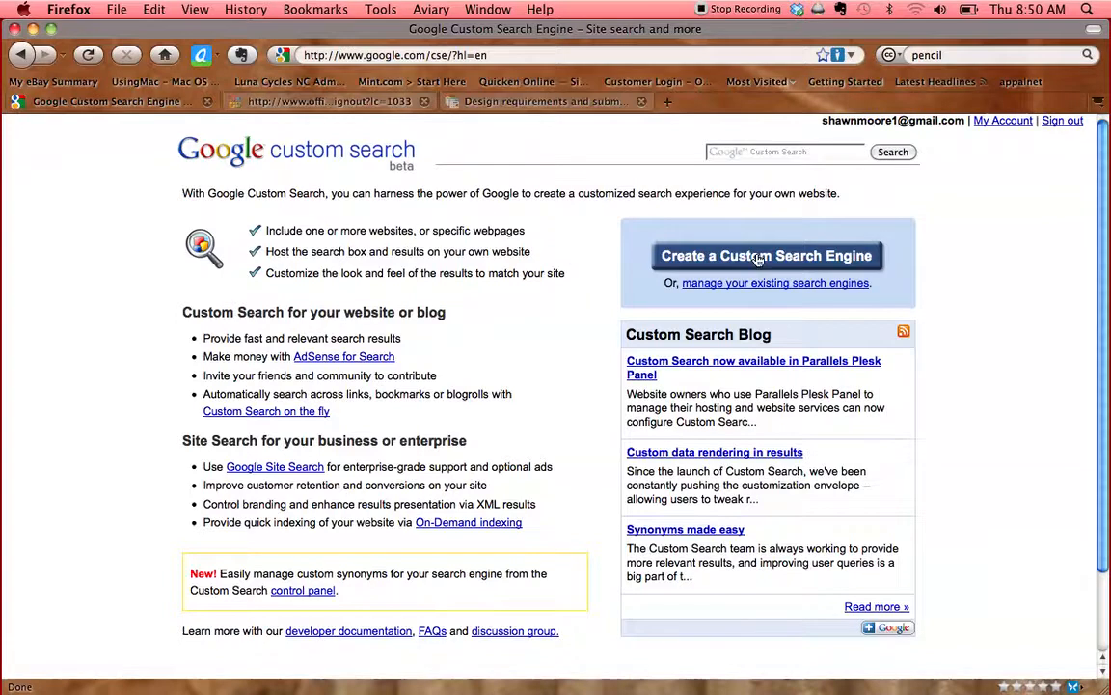
Create a new custom search engine named 'Types of Chemical Reactions'.
{"action": "left_click", "coordinate": [768, 255]}
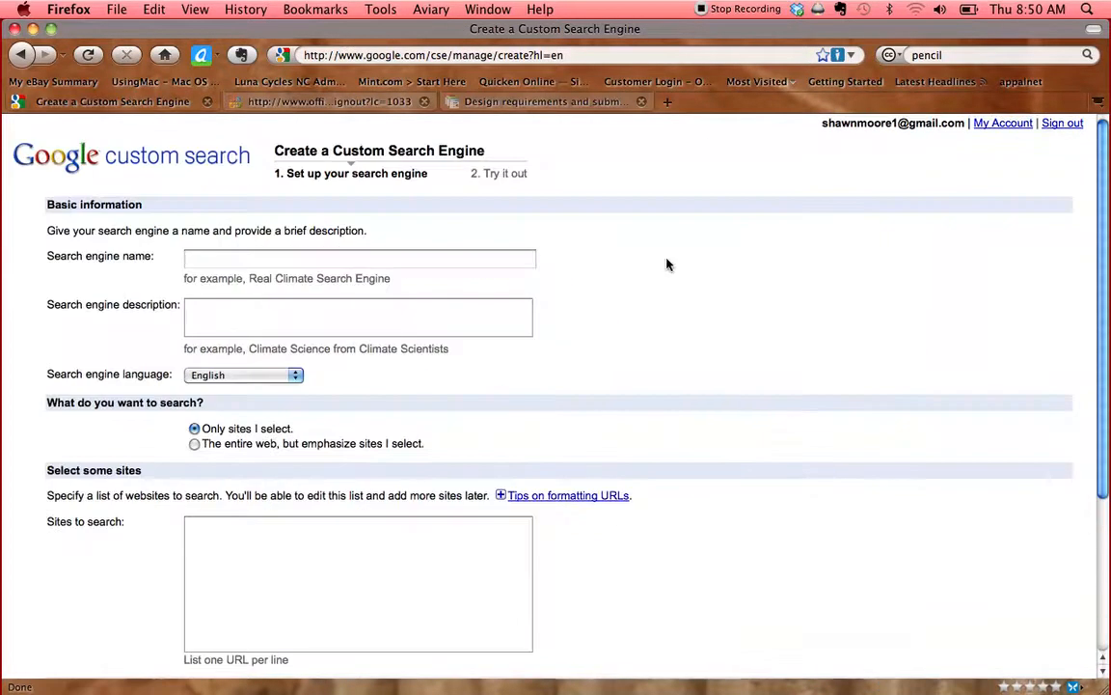
{"action": "mouse_move", "coordinate": [170, 301]}
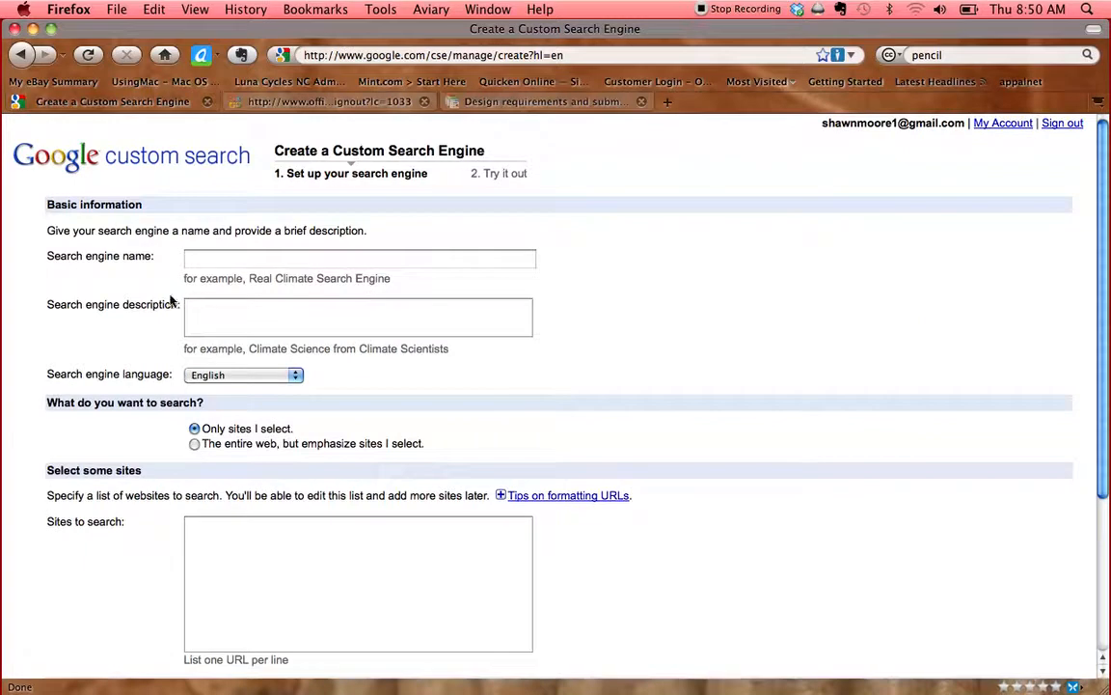
{"action": "mouse_move", "coordinate": [120, 301]}
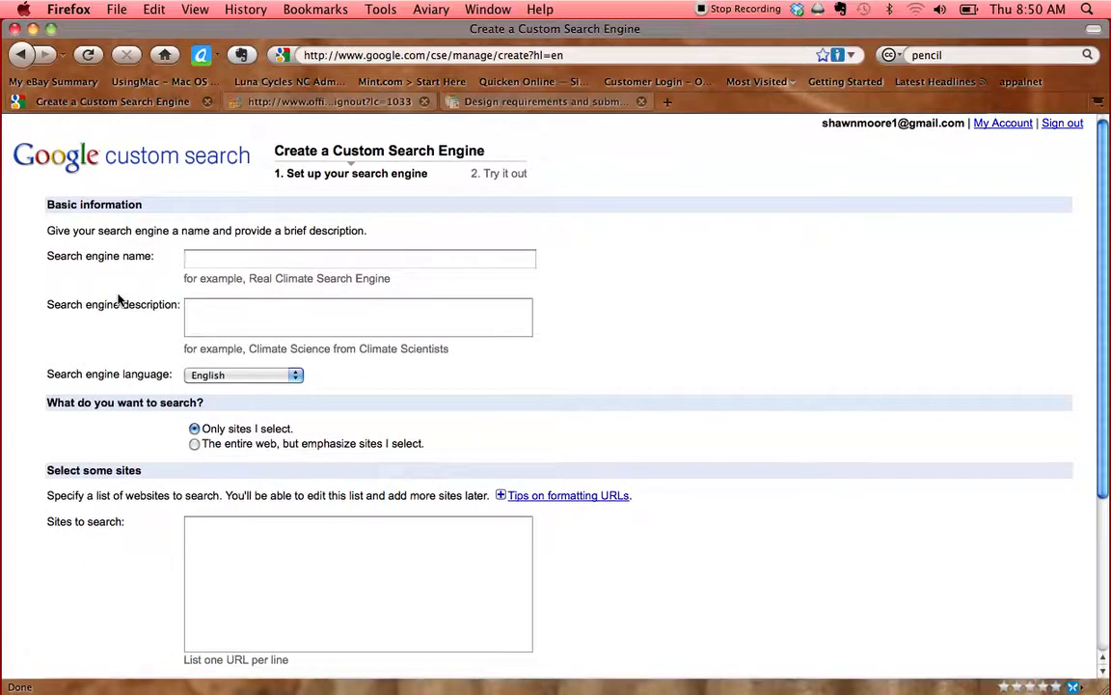
{"action": "left_click", "coordinate": [358, 259]}
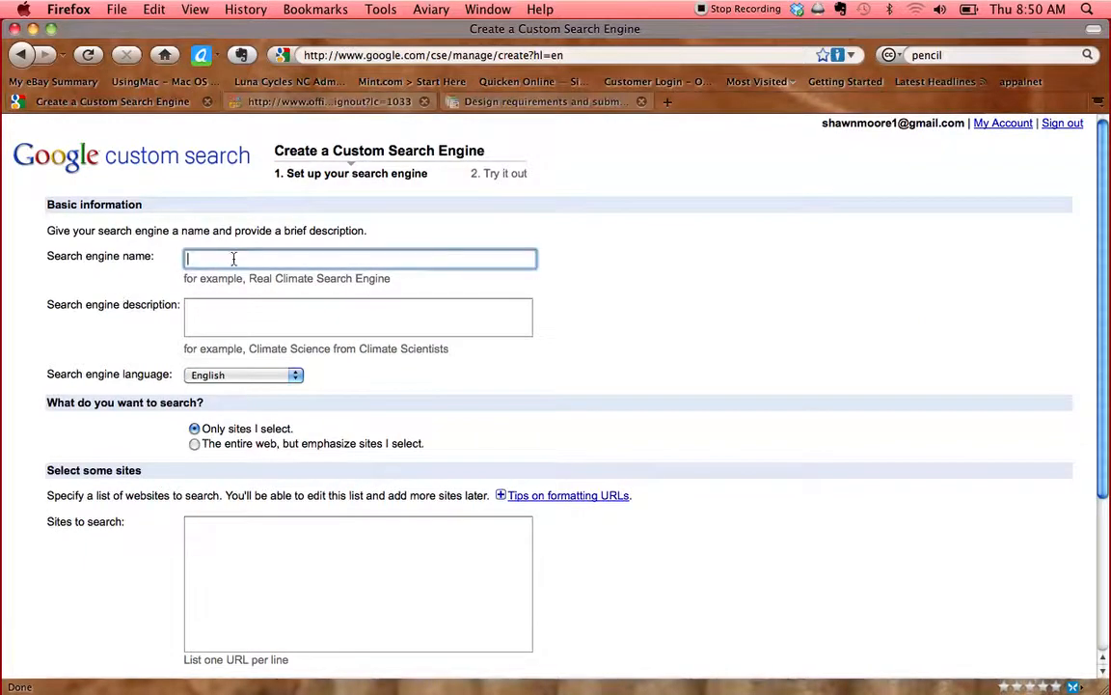
{"action": "mouse_move", "coordinate": [675, 262]}
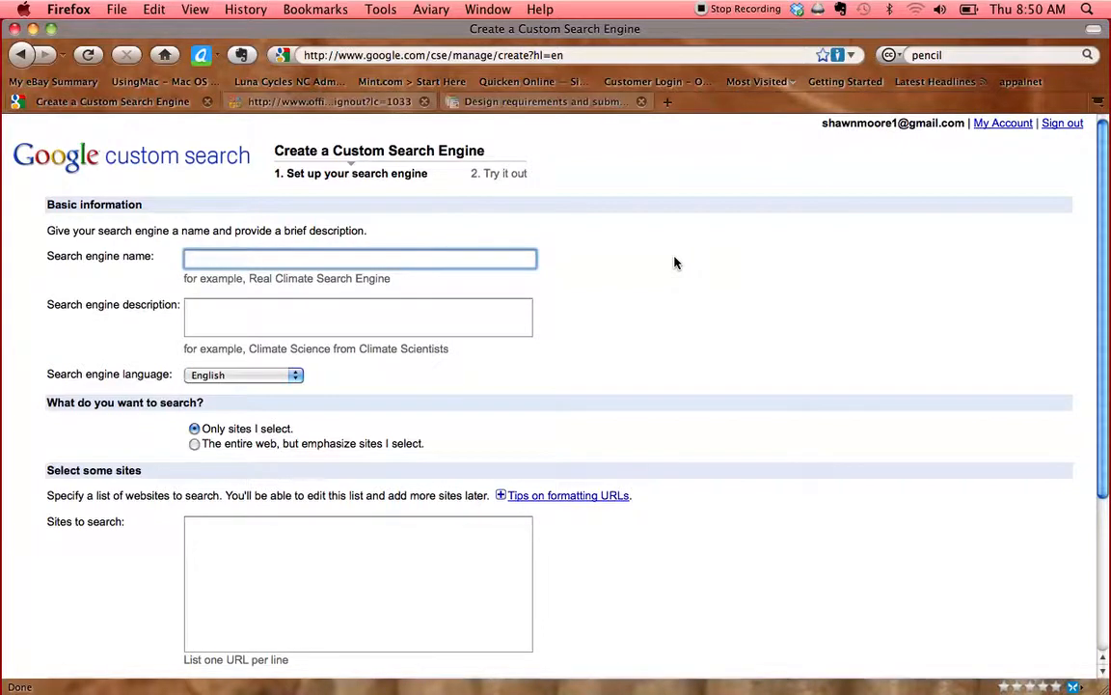
{"action": "type", "text": "Types of Ch"}
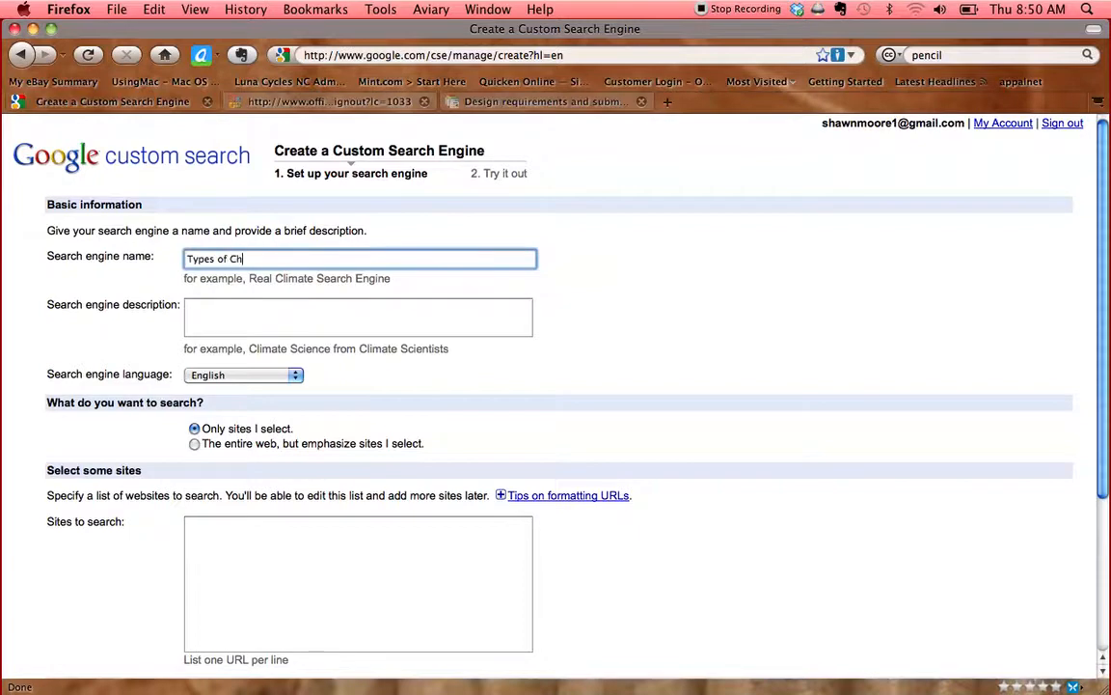
{"action": "type", "text": "emical"}
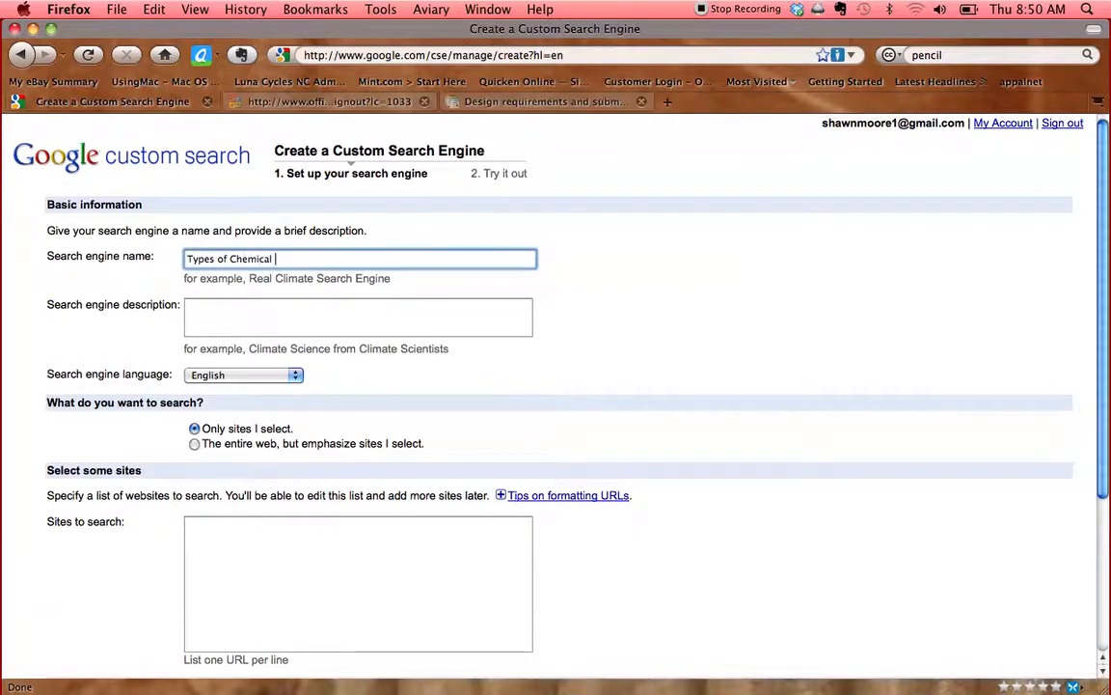
{"action": "type", "text": "Reactions"}
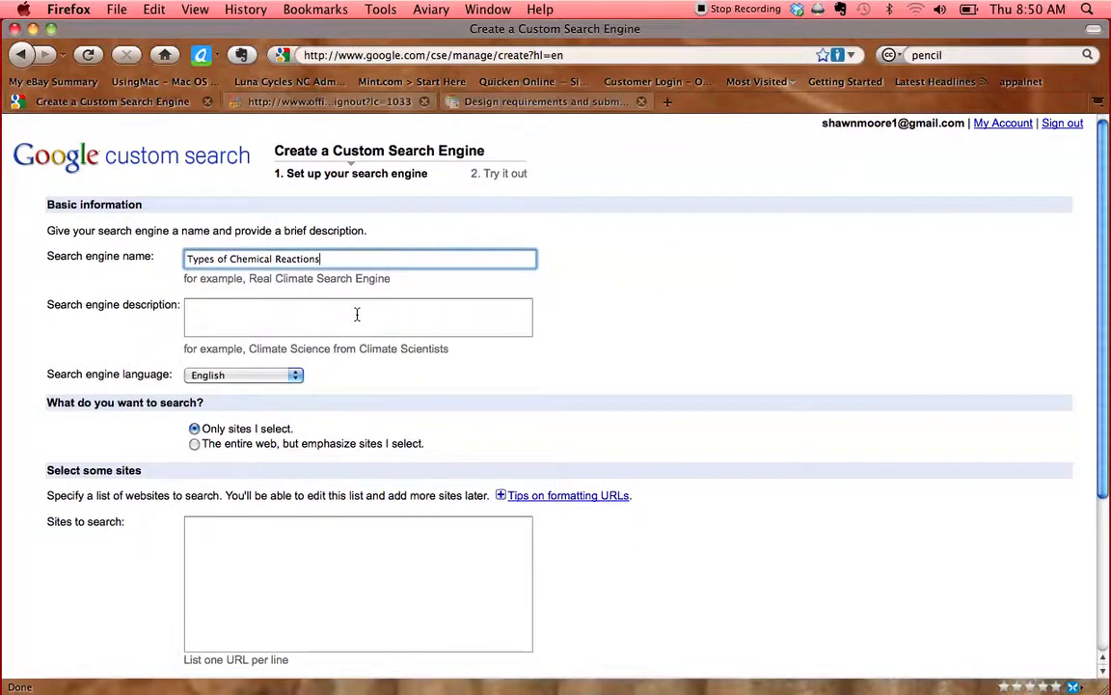
{"action": "left_click", "coordinate": [357, 317]}
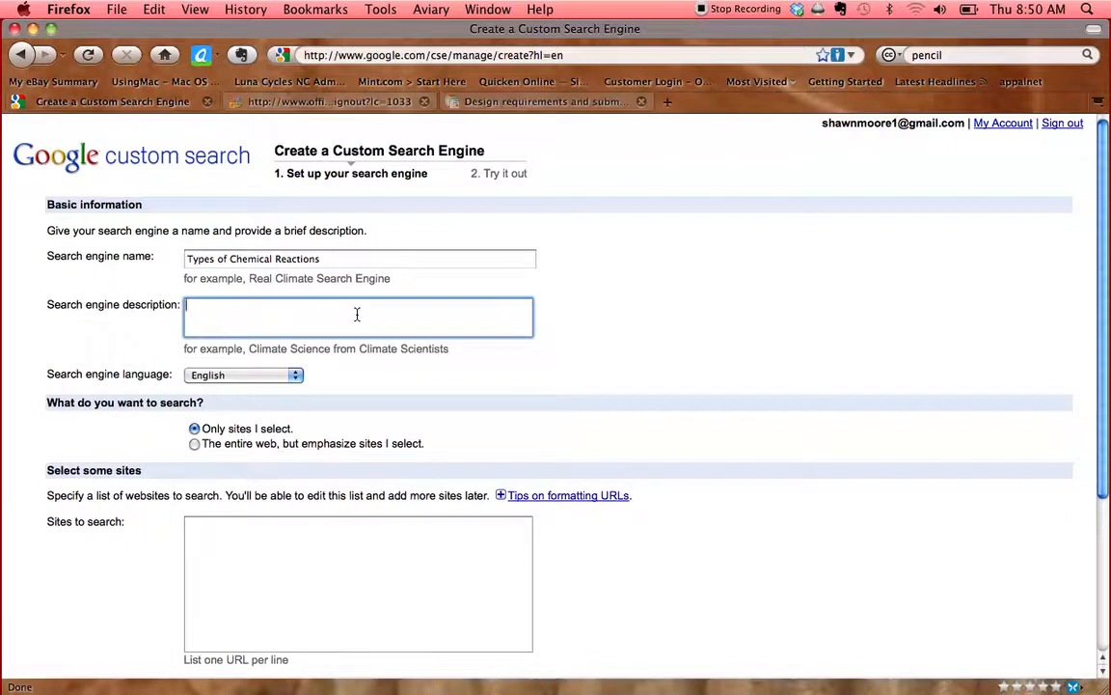
{"action": "mouse_move", "coordinate": [413, 386]}
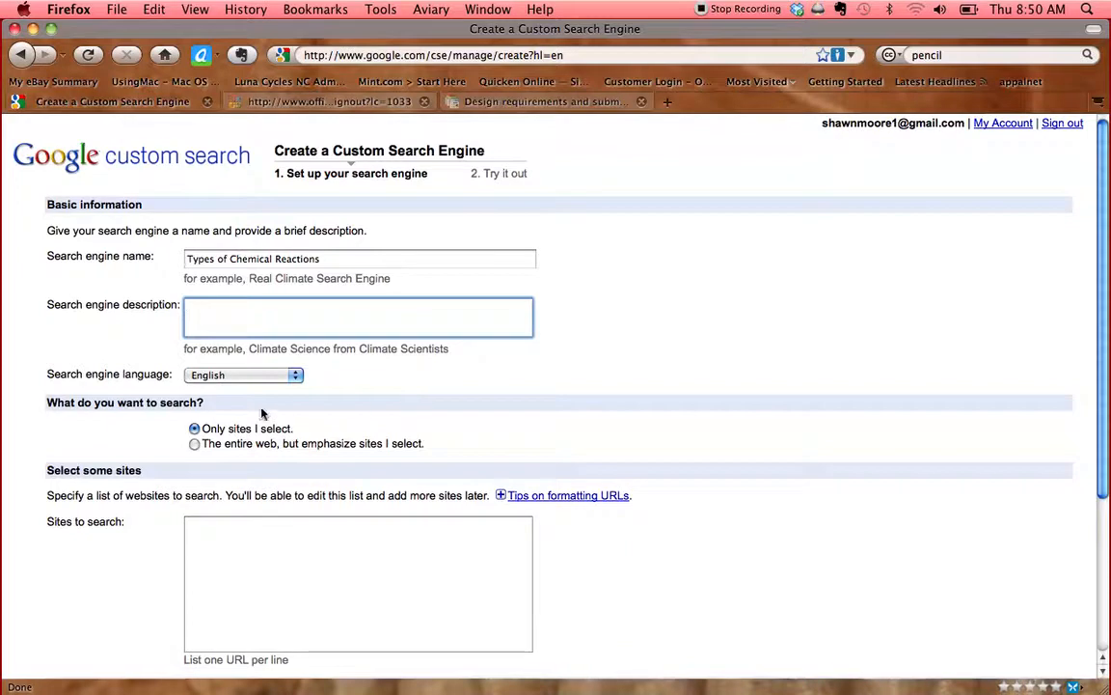
{"action": "mouse_move", "coordinate": [228, 390]}
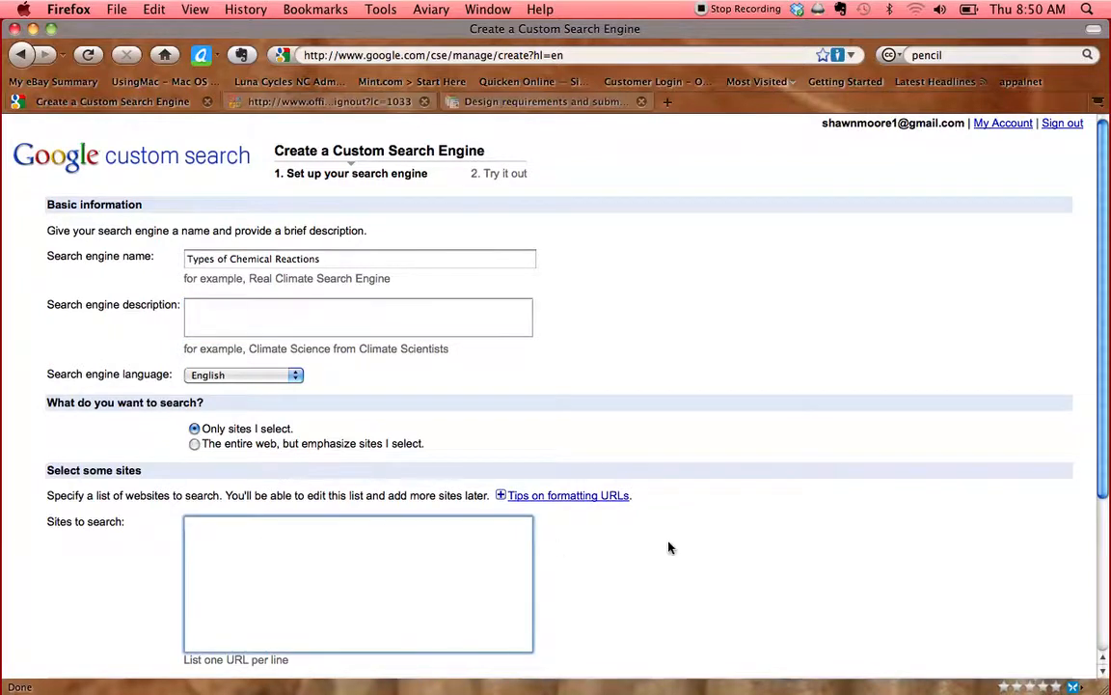
{"action": "scroll", "scroll_direction": "down", "scroll_amount": 3}
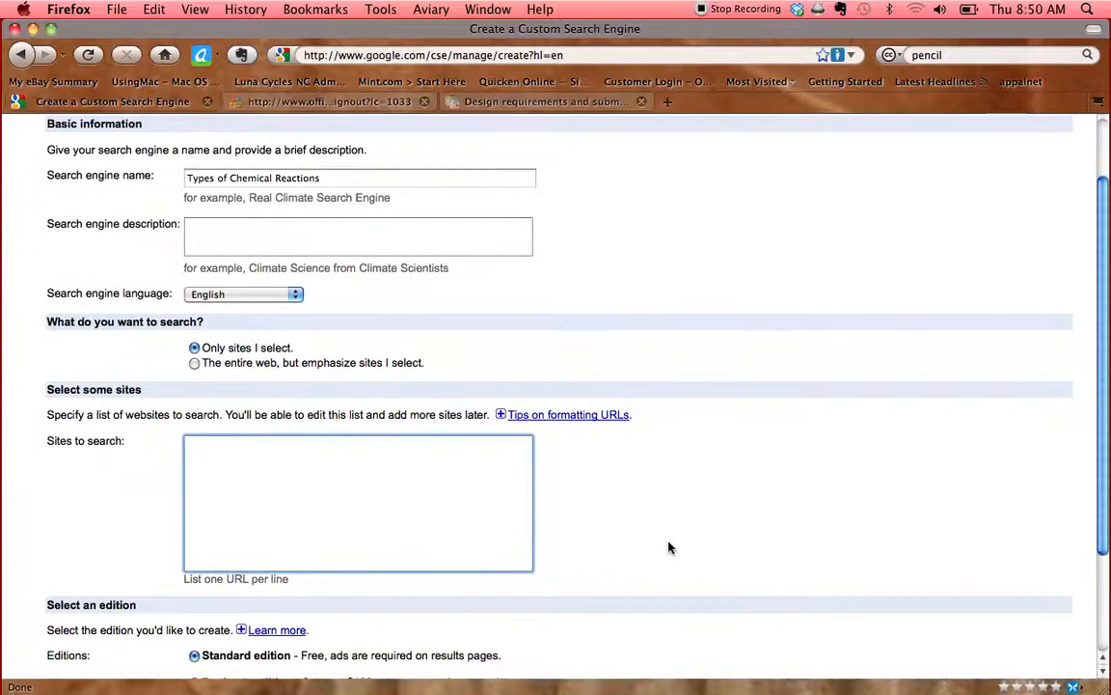
{"action": "type", "text": "www"}
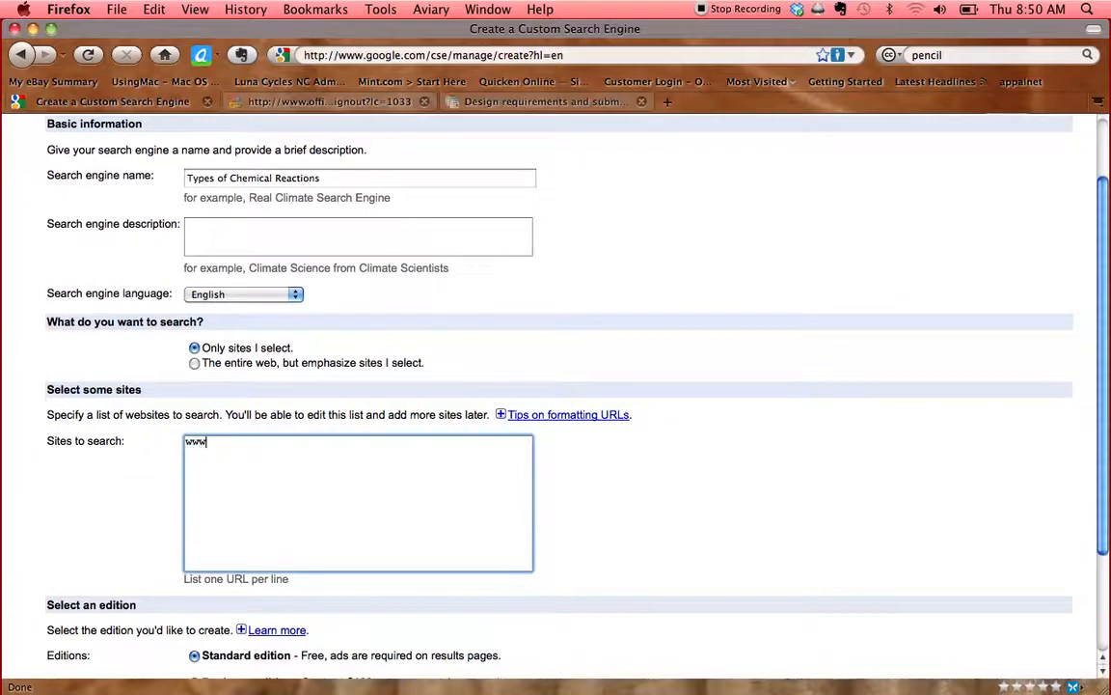
{"action": "type", "text": ".chem"}
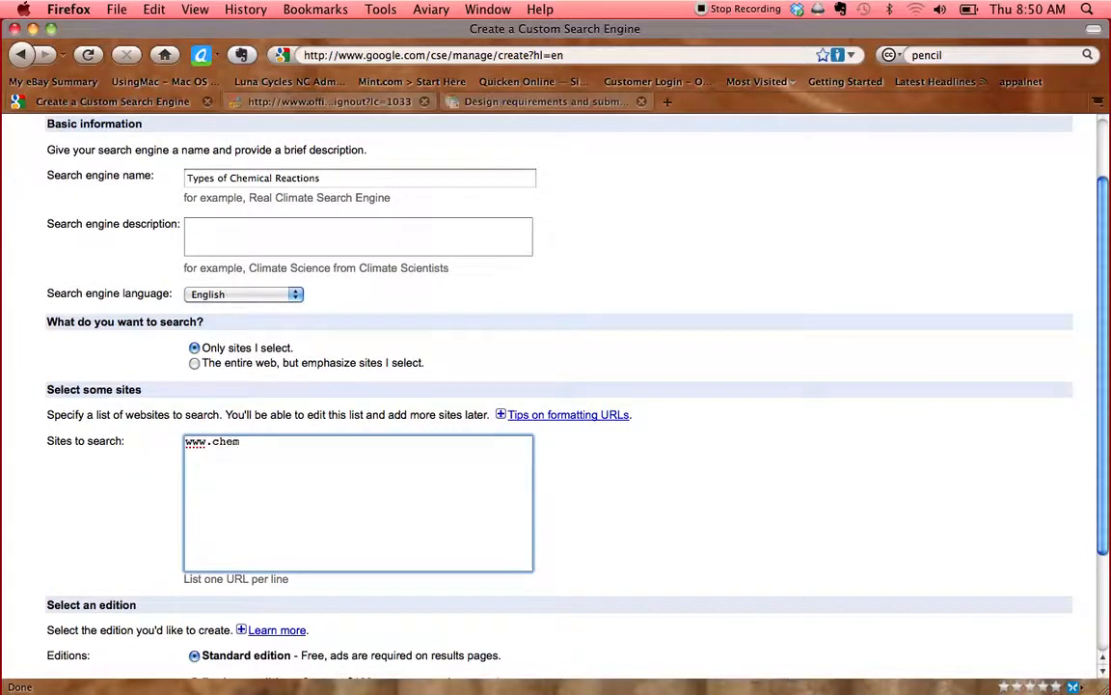
{"action": "type", "text": "4kids"}
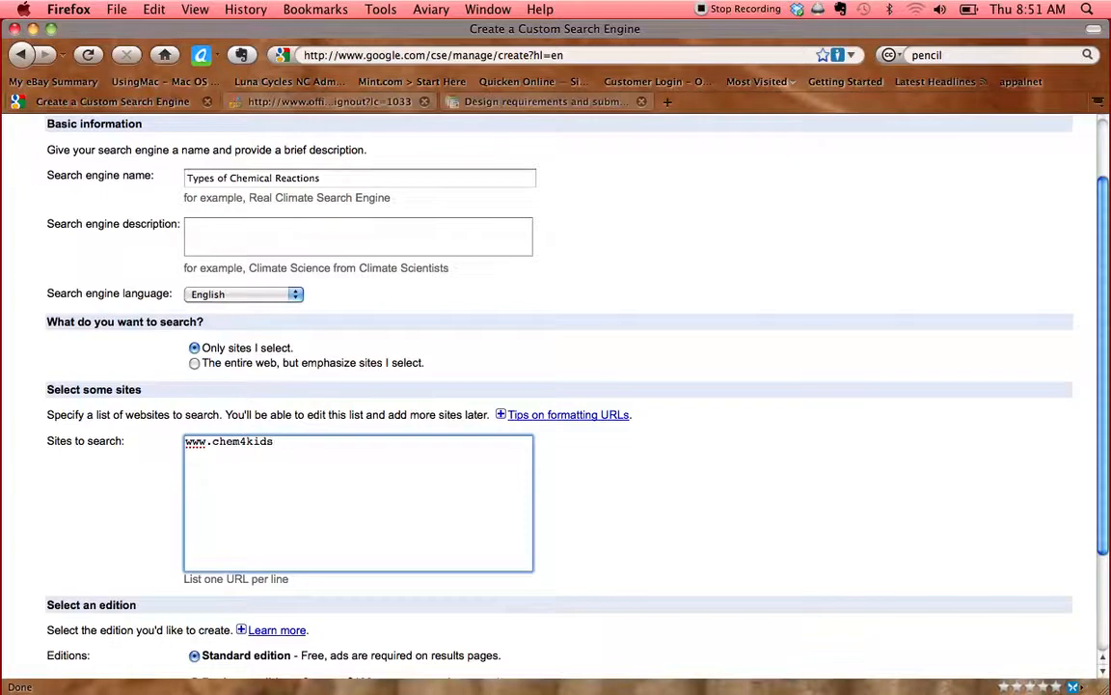
{"action": "left_click", "coordinate": [274, 440]}
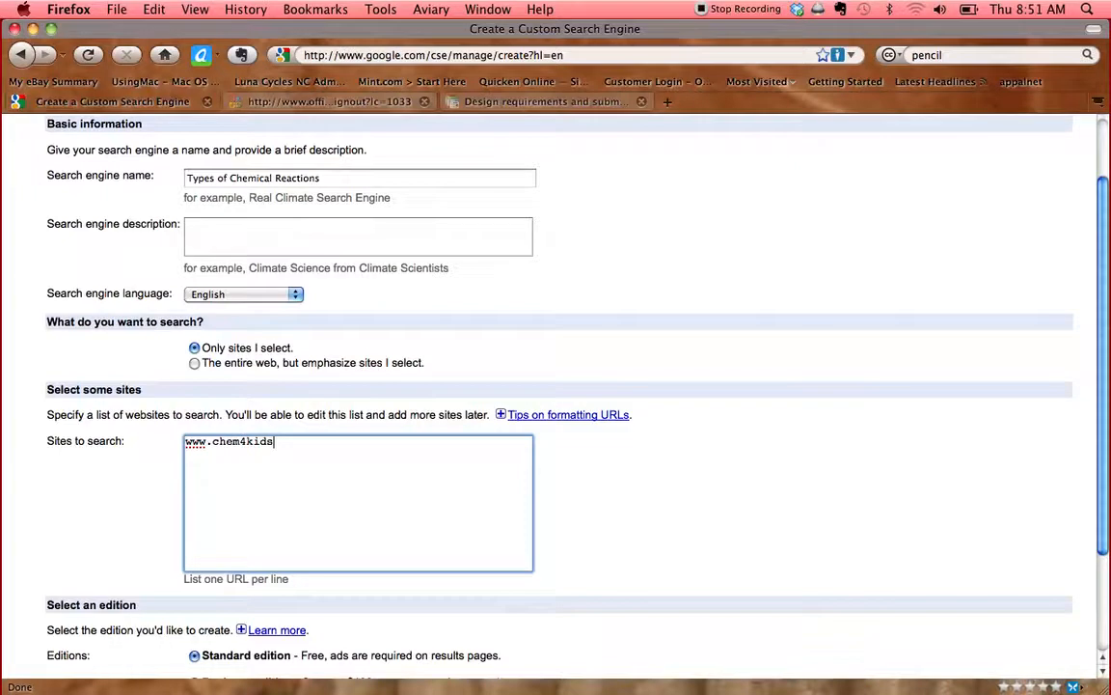
{"action": "type", "text": ".com"}
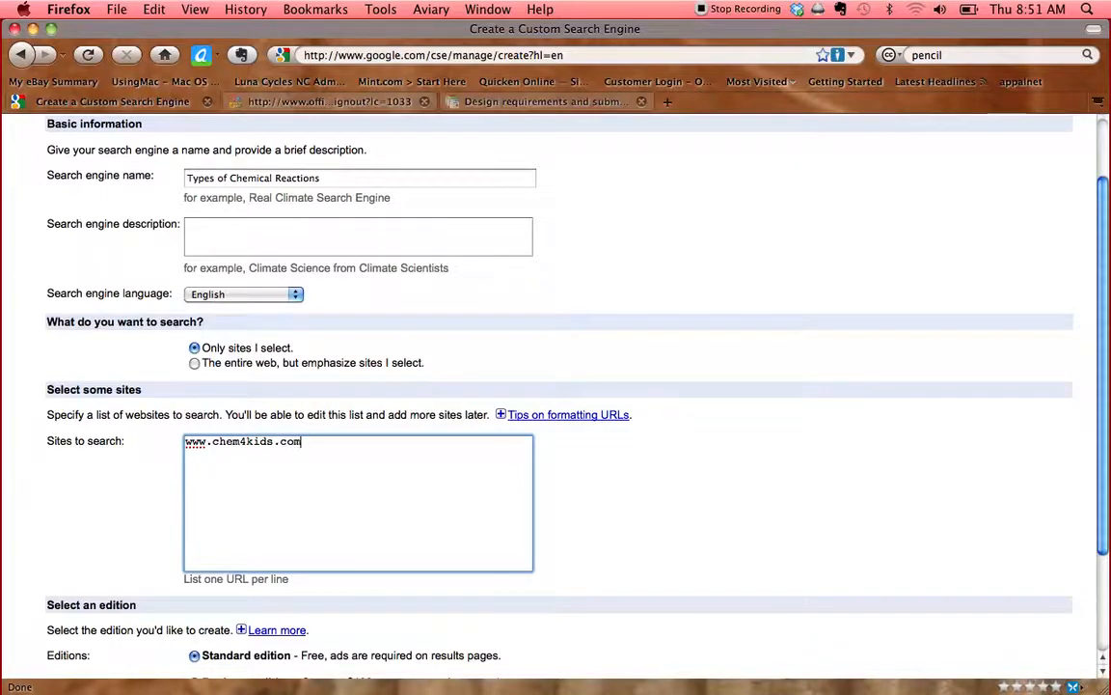
{"action": "type", "text": "www.wikipe"}
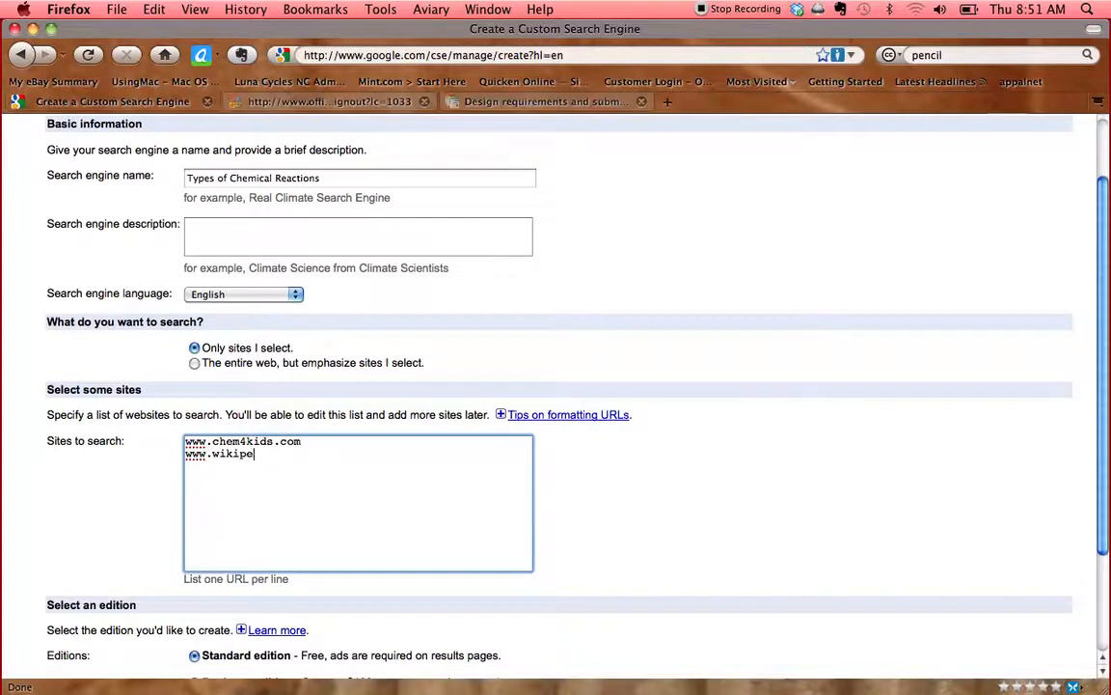
{"action": "type", "text": "dia.com"}
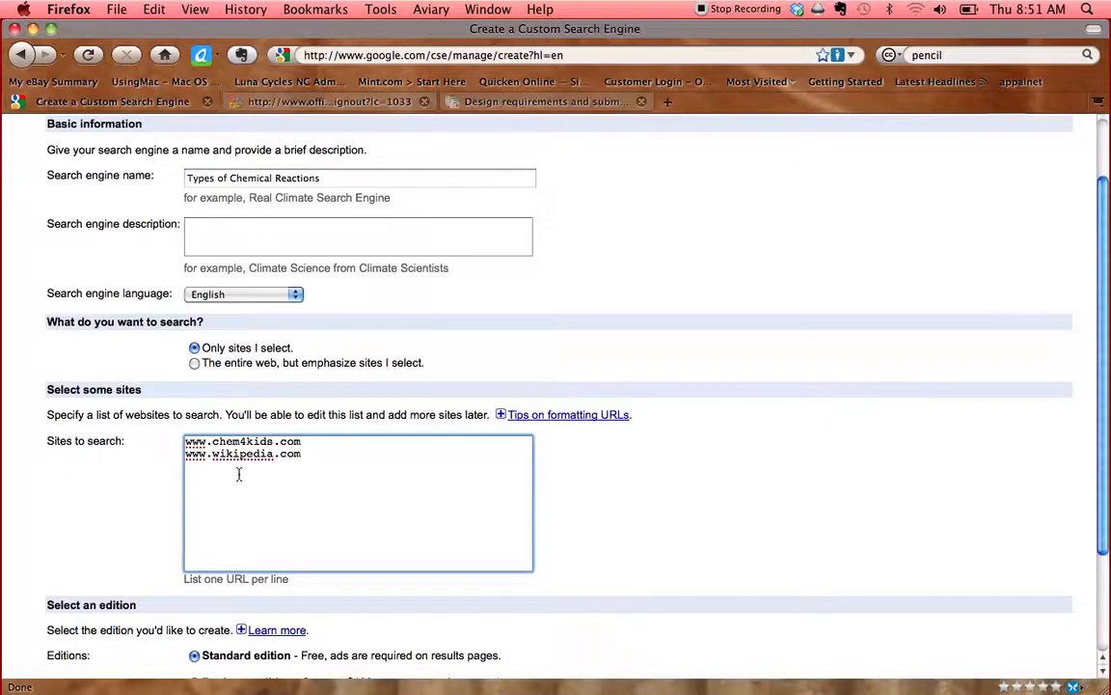
{"action": "mouse_move", "coordinate": [170, 473]}
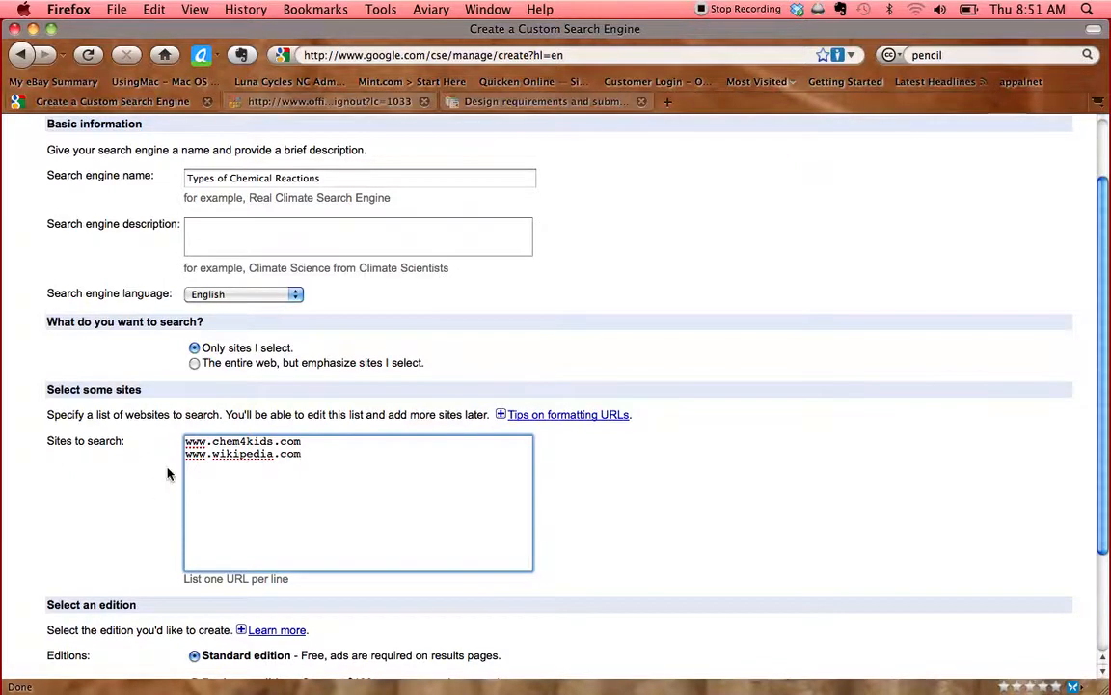
Tick the Terms of Service agreement and continue with Next, keeping Standard edition.
{"action": "scroll", "scroll_direction": "down", "scroll_amount": 3}
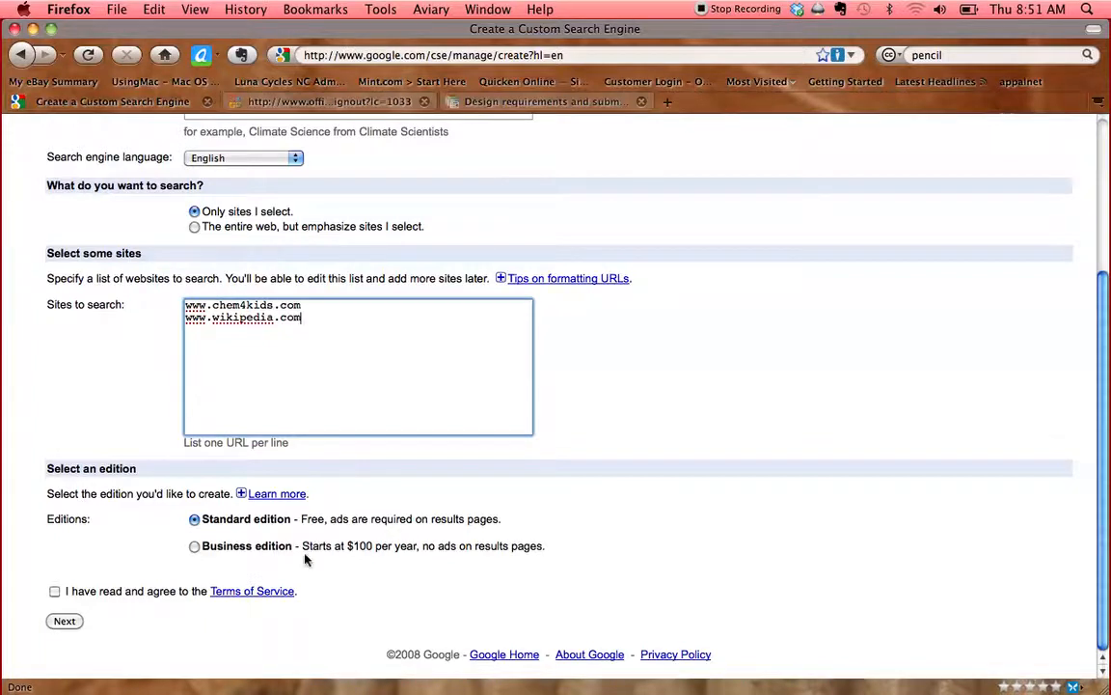
{"action": "mouse_move", "coordinate": [428, 575]}
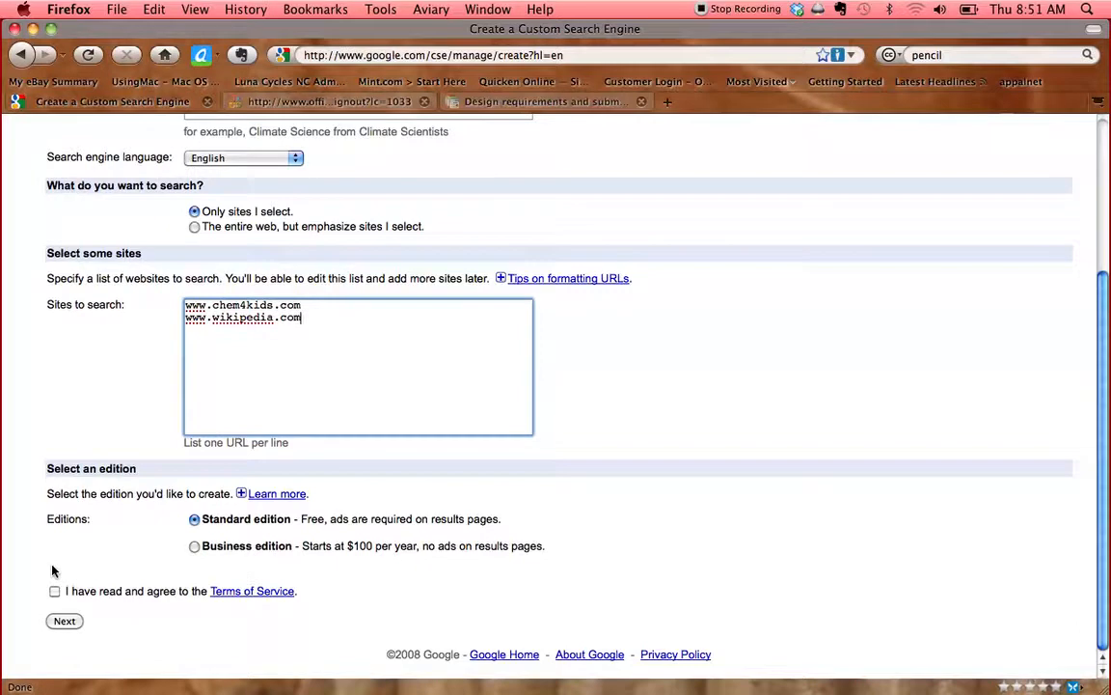
{"action": "left_click", "coordinate": [54, 590]}
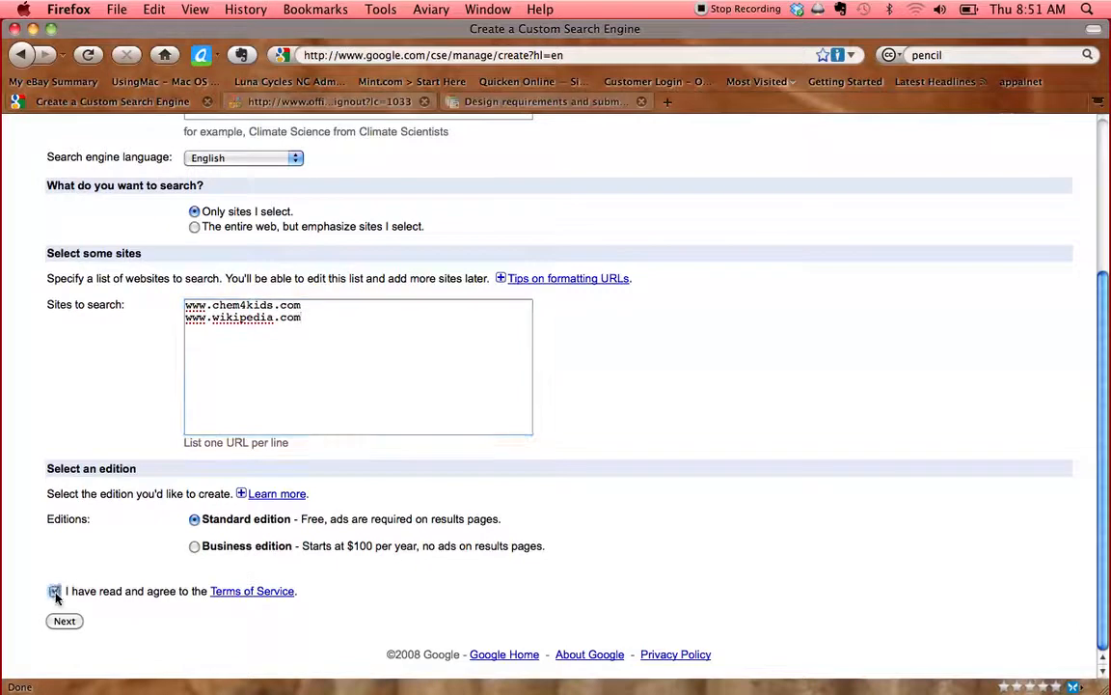
{"action": "left_click", "coordinate": [65, 621]}
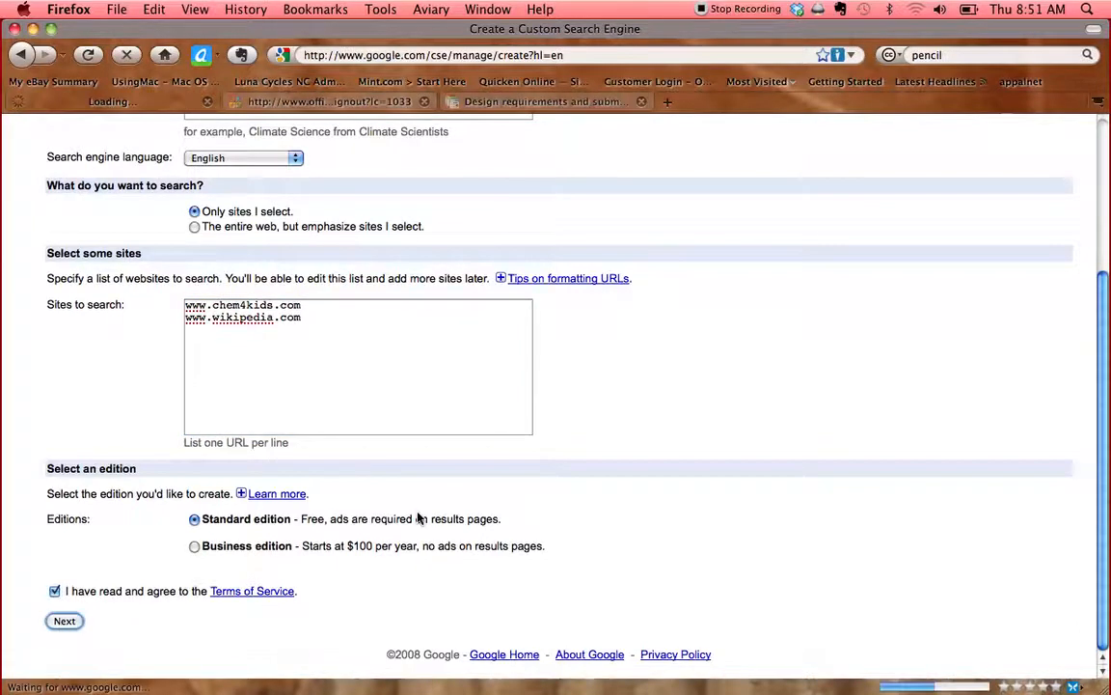
Enter 'covalent bonding' as a test query in the engine's preview field.
{"action": "left_click", "coordinate": [64, 621]}
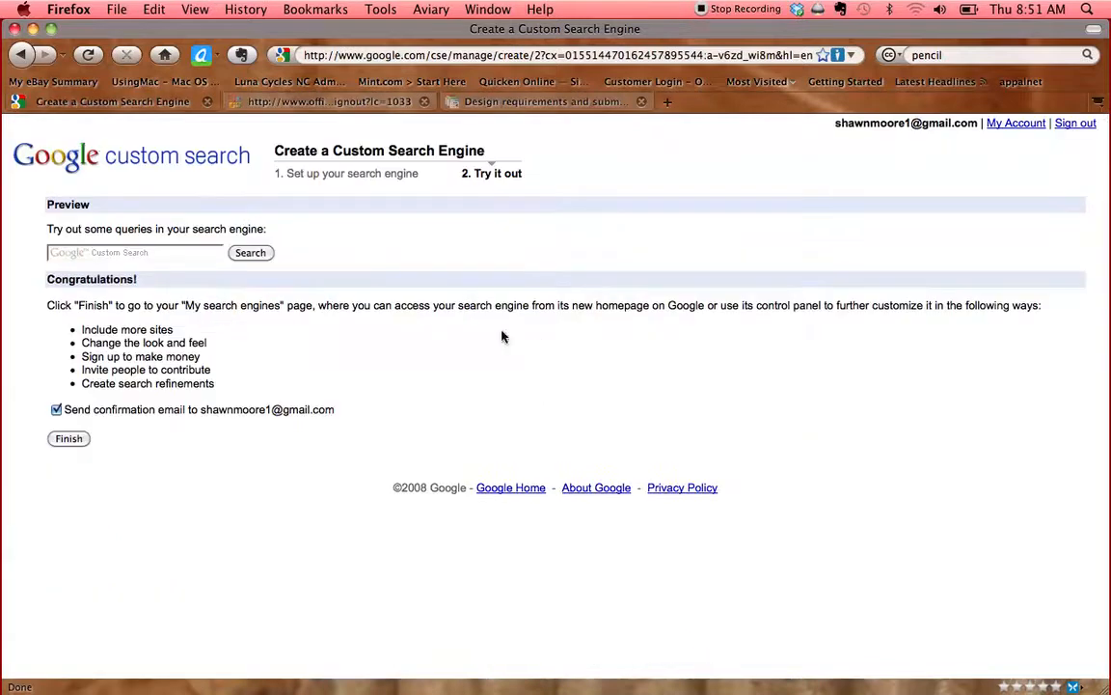
{"action": "mouse_move", "coordinate": [166, 428]}
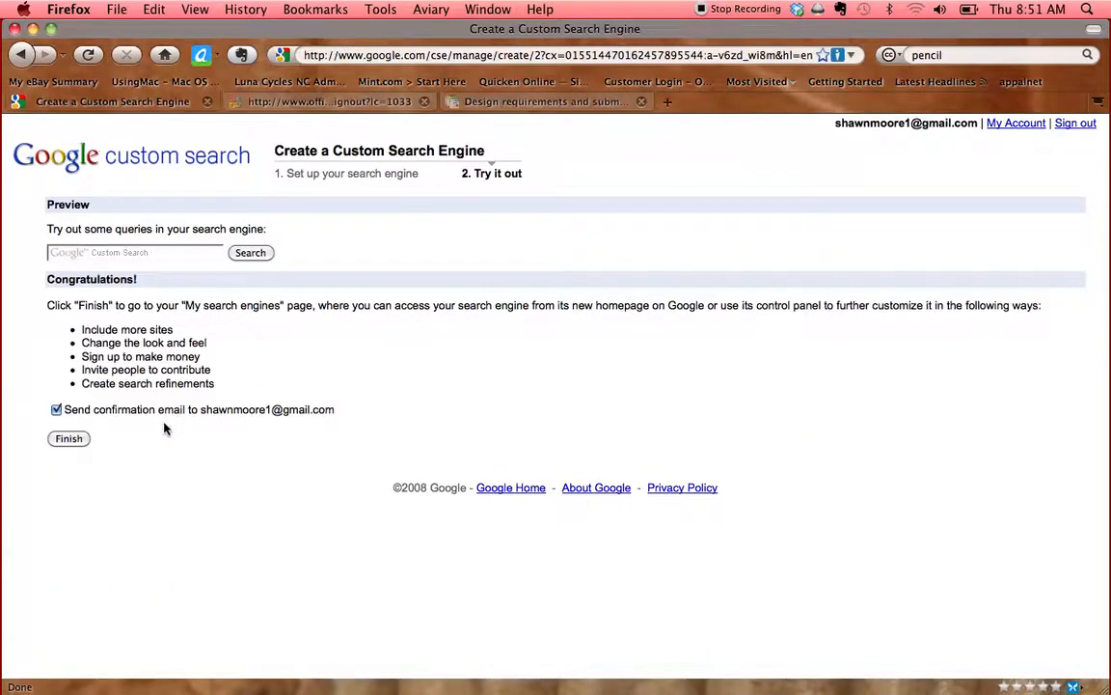
{"action": "mouse_move", "coordinate": [220, 463]}
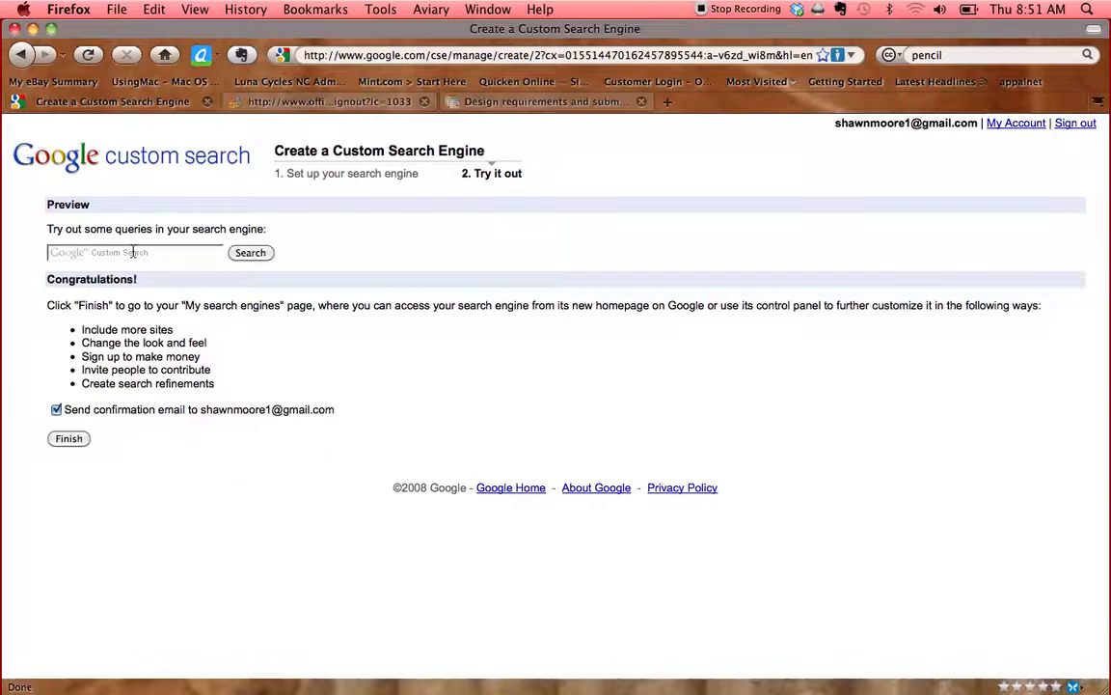
{"action": "left_click", "coordinate": [135, 251]}
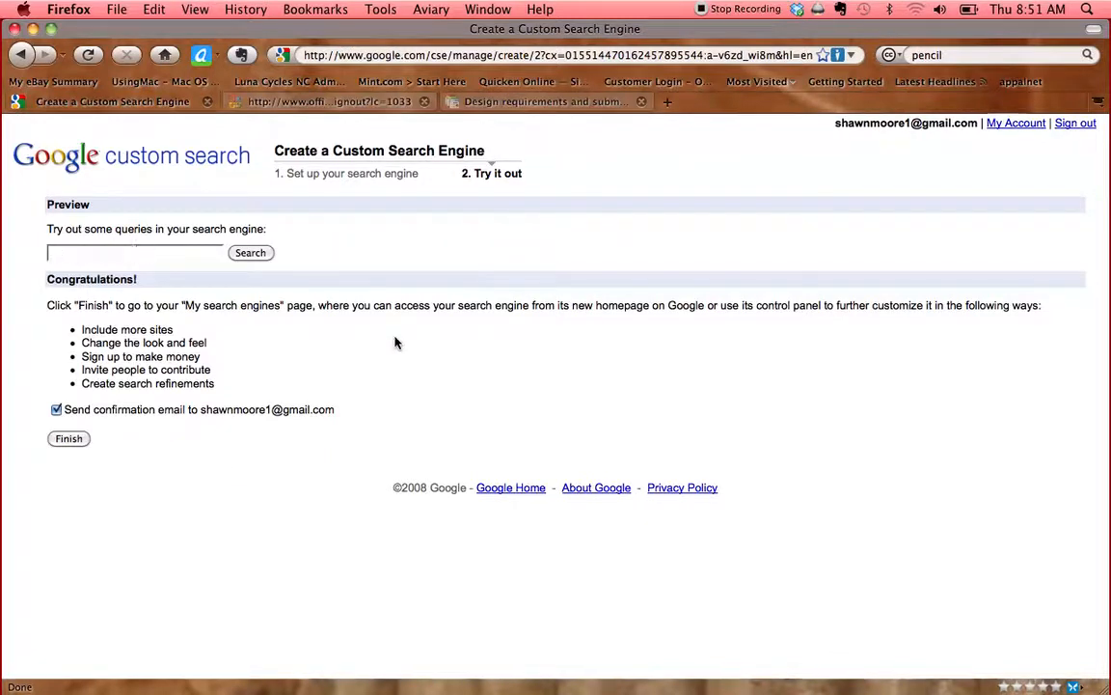
{"action": "type", "text": "covalent bonding"}
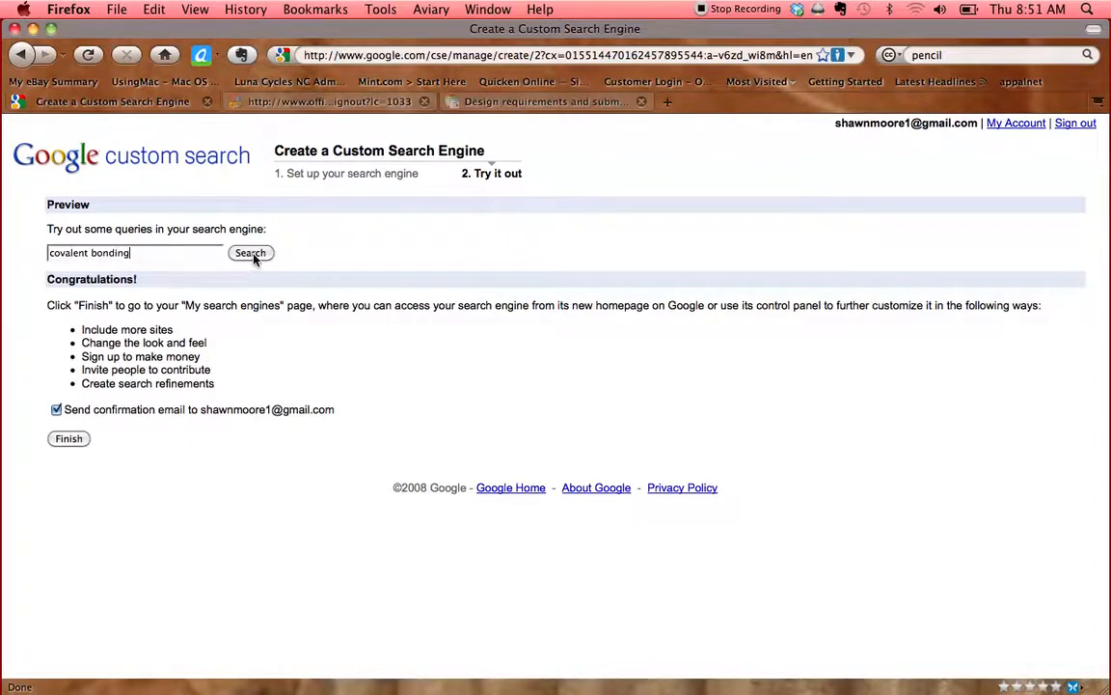
Run the preview search and browse the Chem4Kids covalent bond results.
{"action": "left_click", "coordinate": [250, 251]}
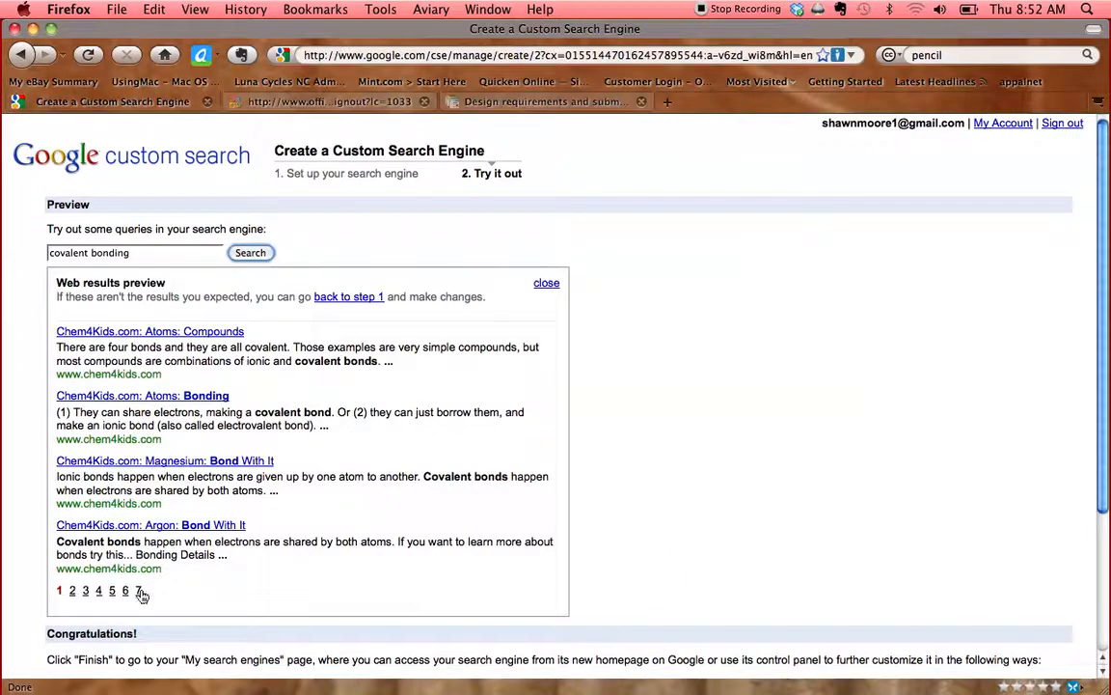
{"action": "scroll", "scroll_direction": "down", "scroll_amount": 3}
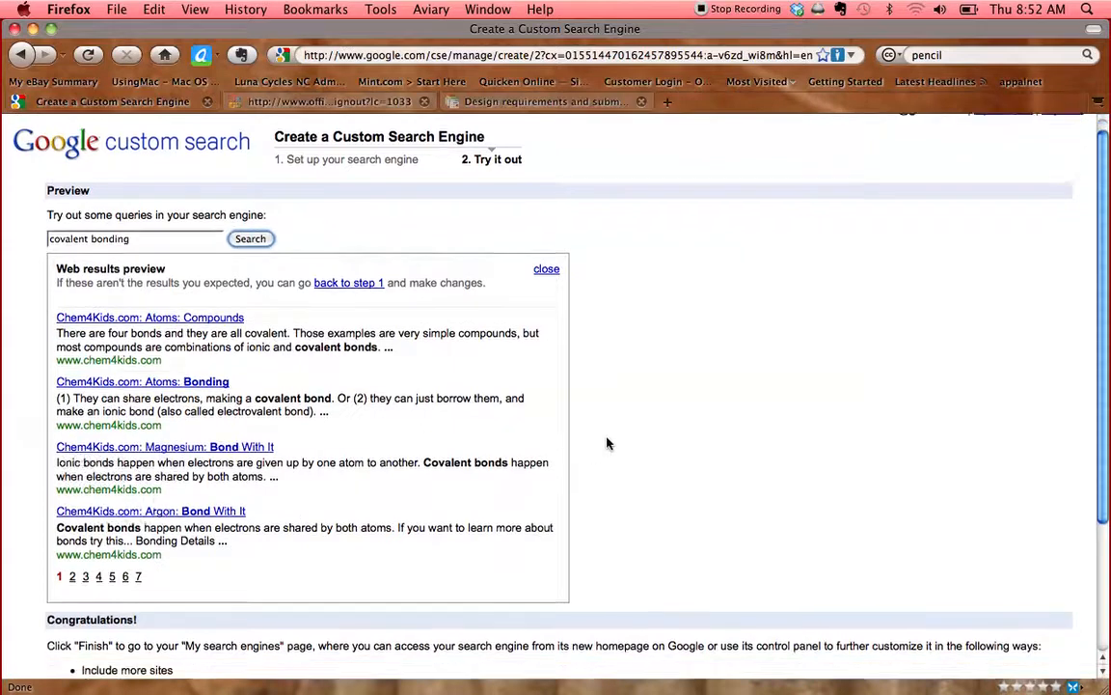
{"action": "scroll", "scroll_direction": "down", "scroll_amount": 3}
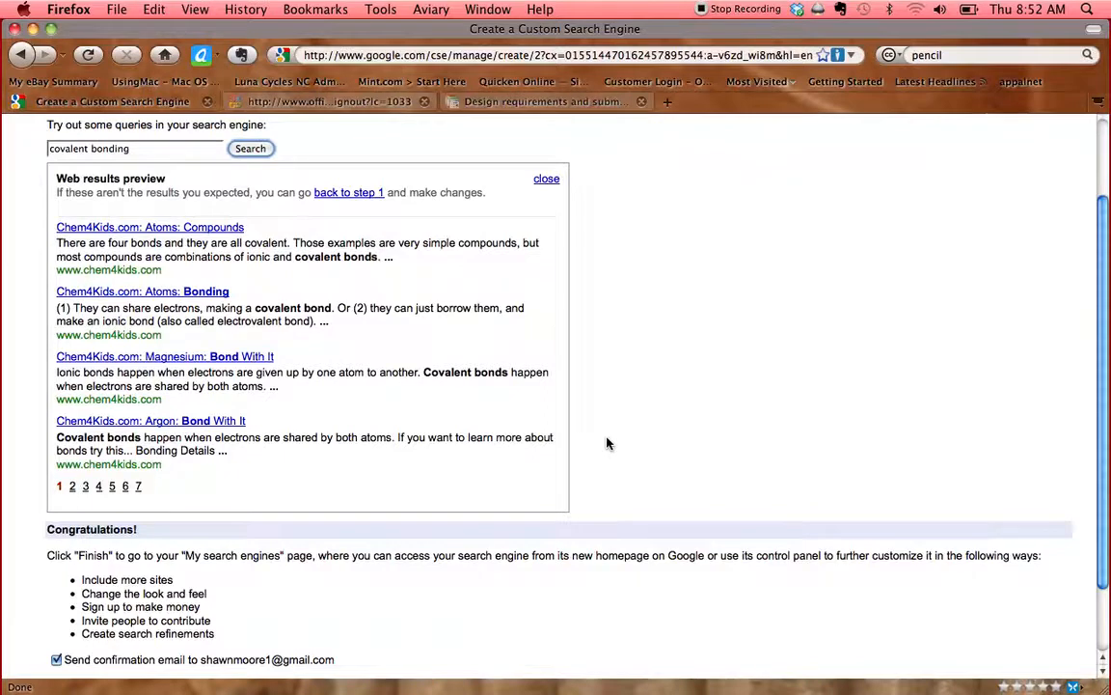
{"action": "scroll", "scroll_direction": "down", "scroll_amount": 3}
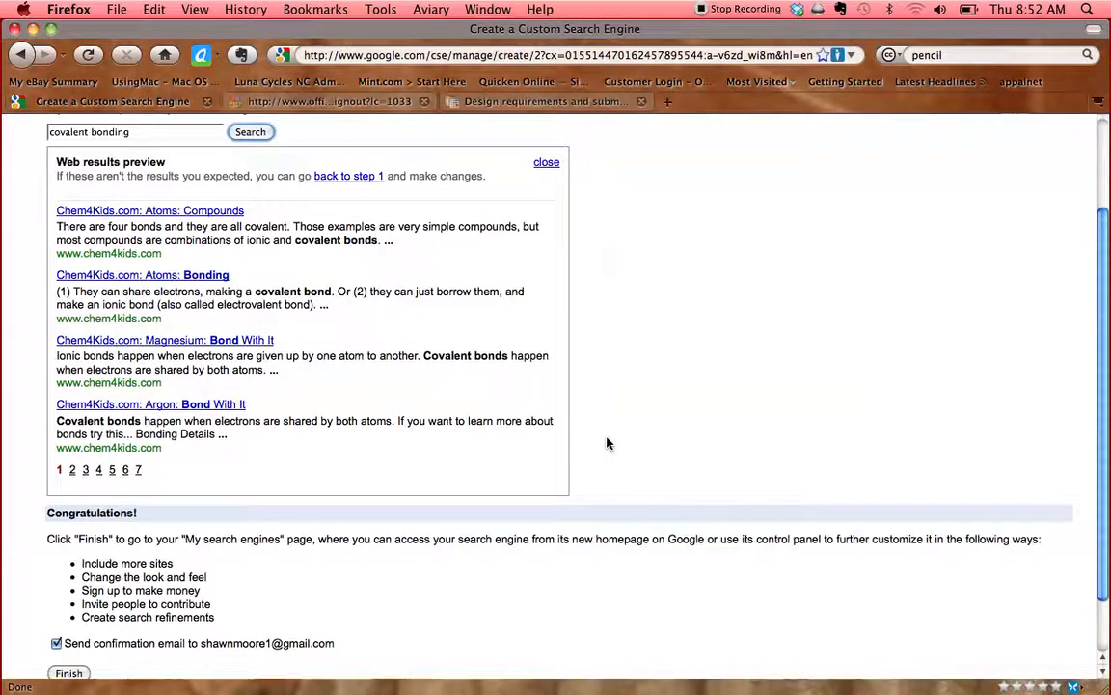
{"action": "mouse_move", "coordinate": [415, 400]}
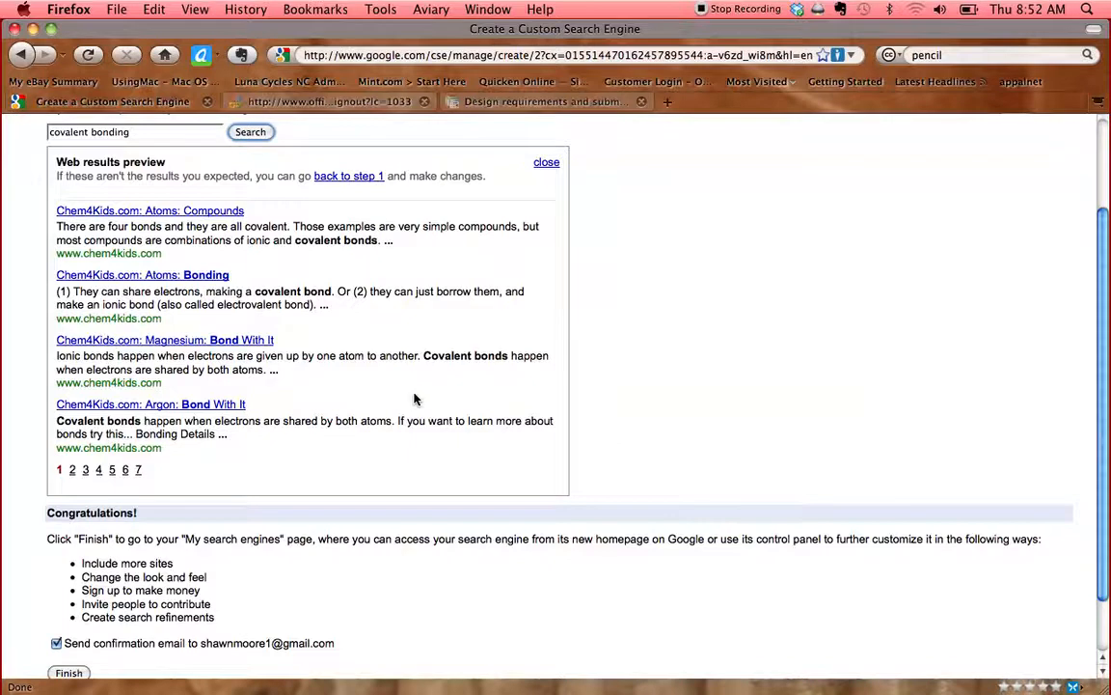